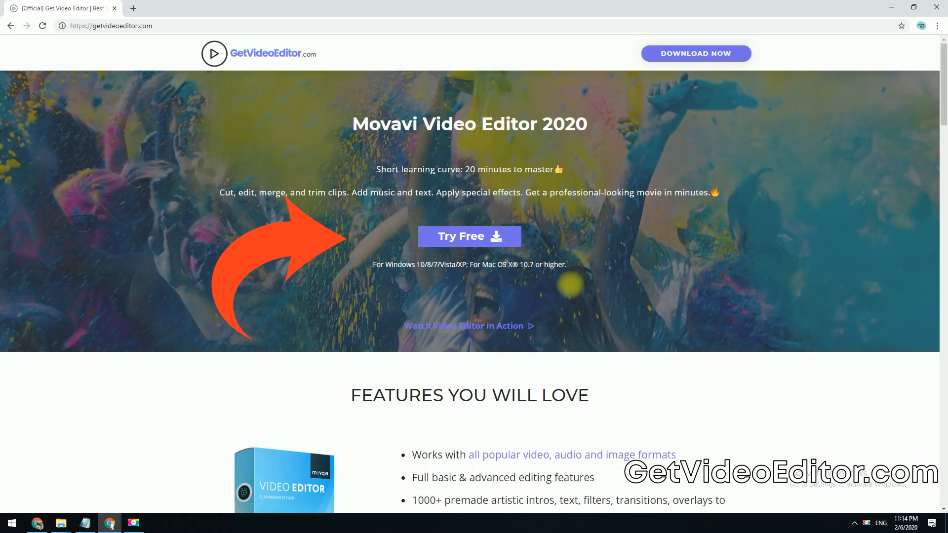
Start the free download of Movavi Video Editor Plus 2020 from its web page
{"action": "left_click", "coordinate": [468, 236]}
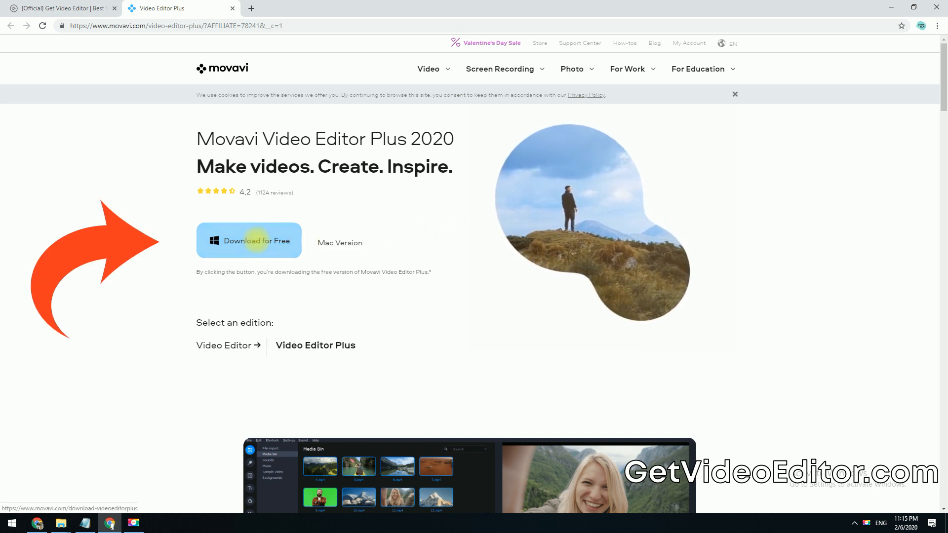
{"action": "left_click", "coordinate": [248, 240]}
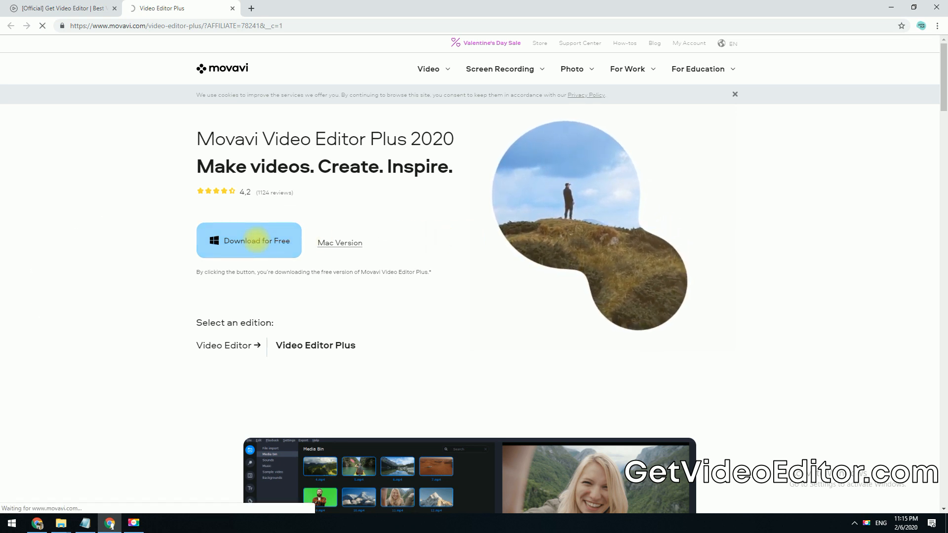
{"action": "left_click", "coordinate": [249, 240]}
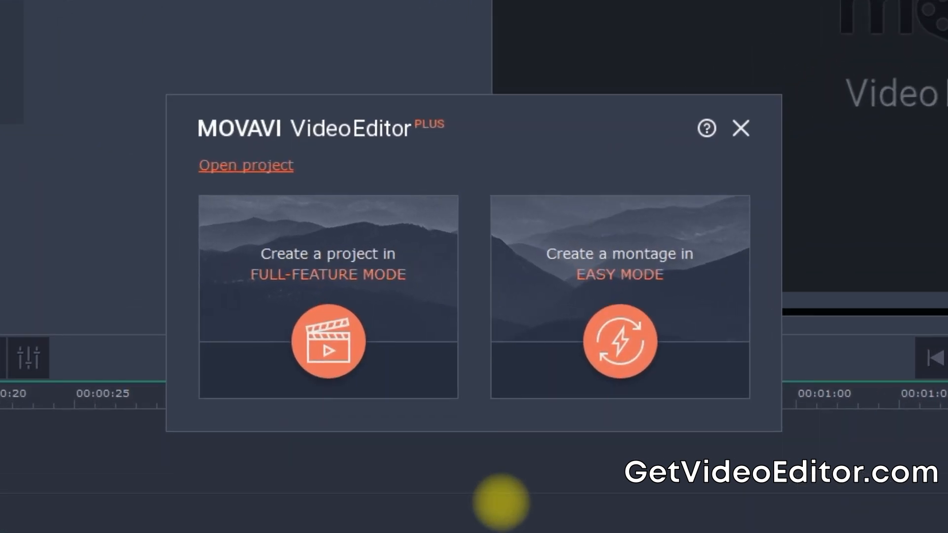
Create a Full-Feature Mode project and import the 'crop logo demo' video
{"action": "left_click", "coordinate": [328, 342]}
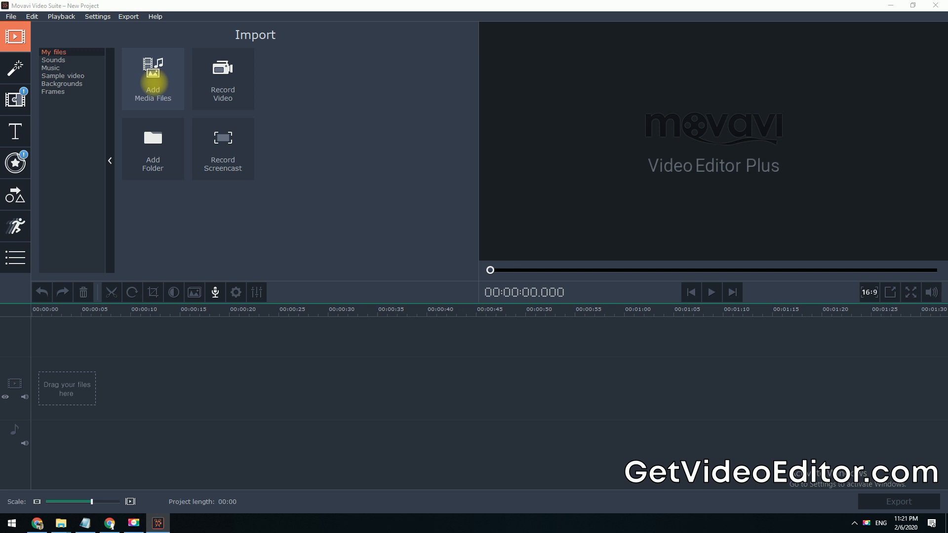
{"action": "left_click", "coordinate": [152, 79]}
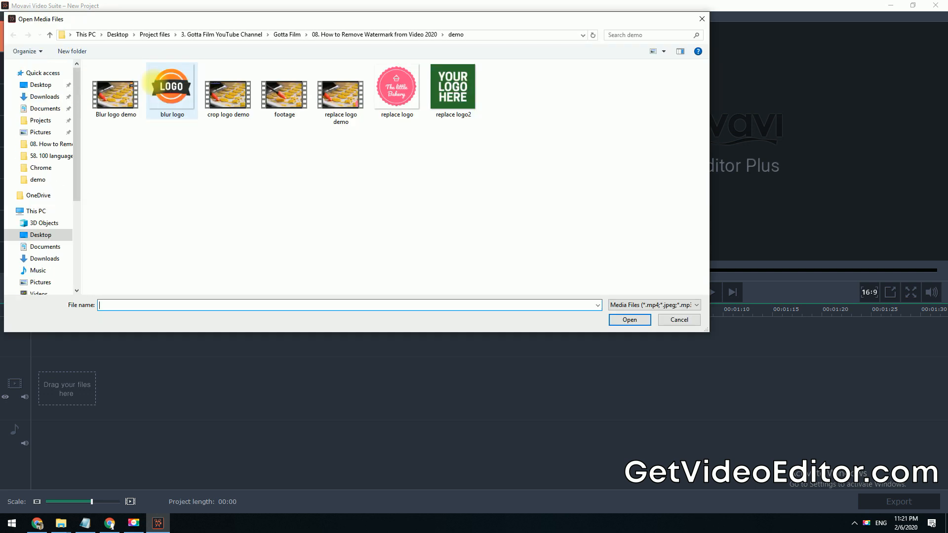
{"action": "left_click", "coordinate": [228, 90]}
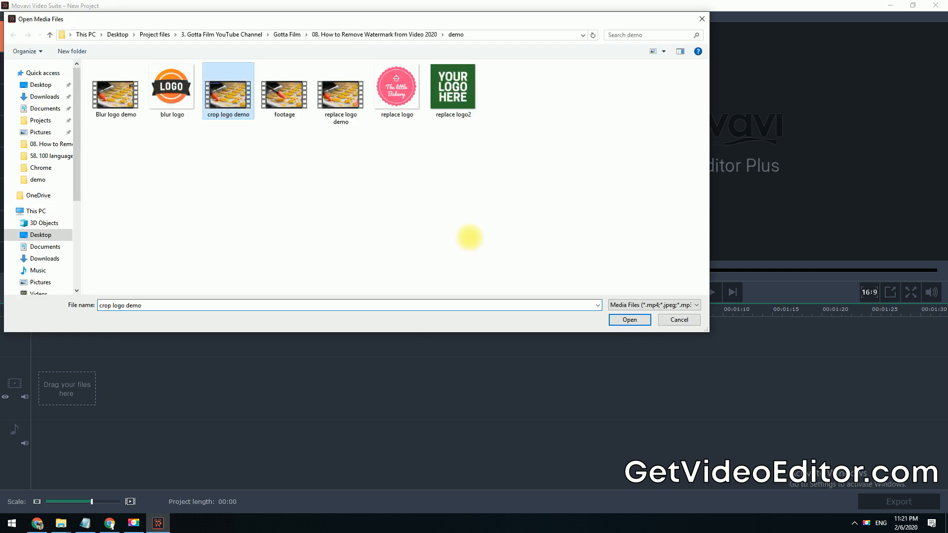
{"action": "left_click", "coordinate": [629, 320]}
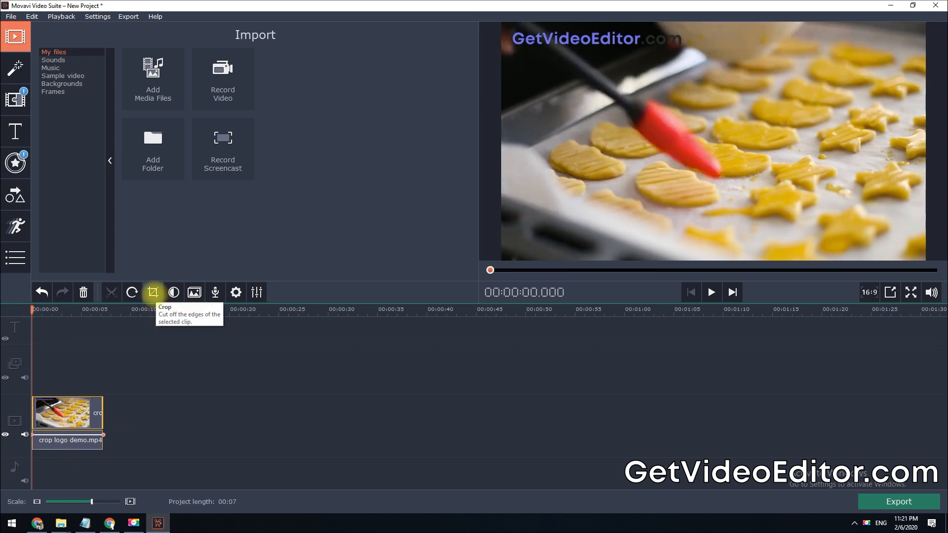
Crop the clip to cut out the GetVideoEditor logo at the top and play back the result
{"action": "left_click", "coordinate": [153, 292]}
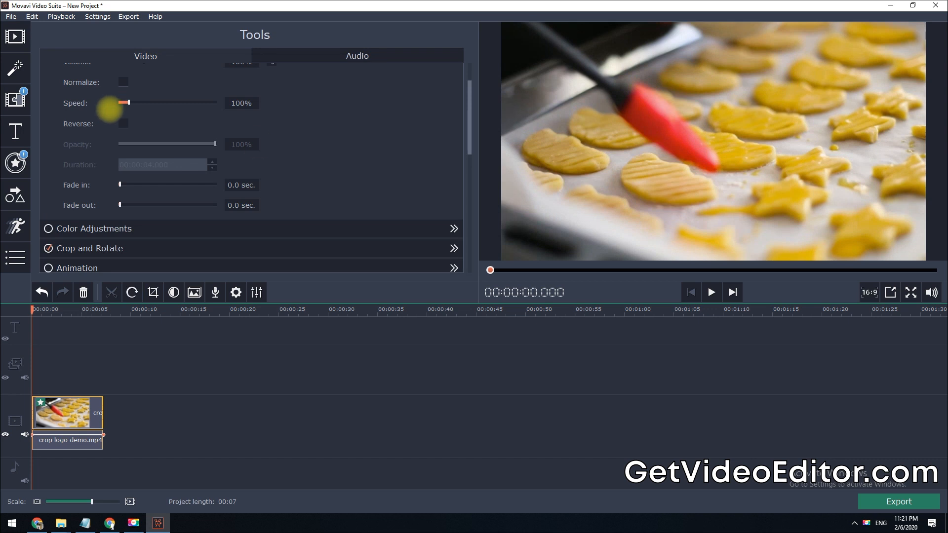
{"action": "left_click", "coordinate": [711, 292]}
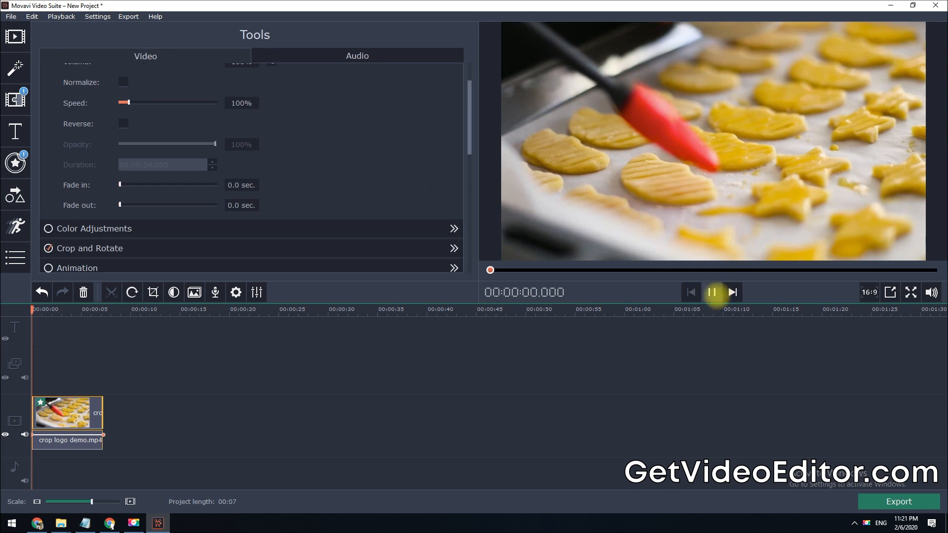
{"action": "left_click", "coordinate": [712, 292]}
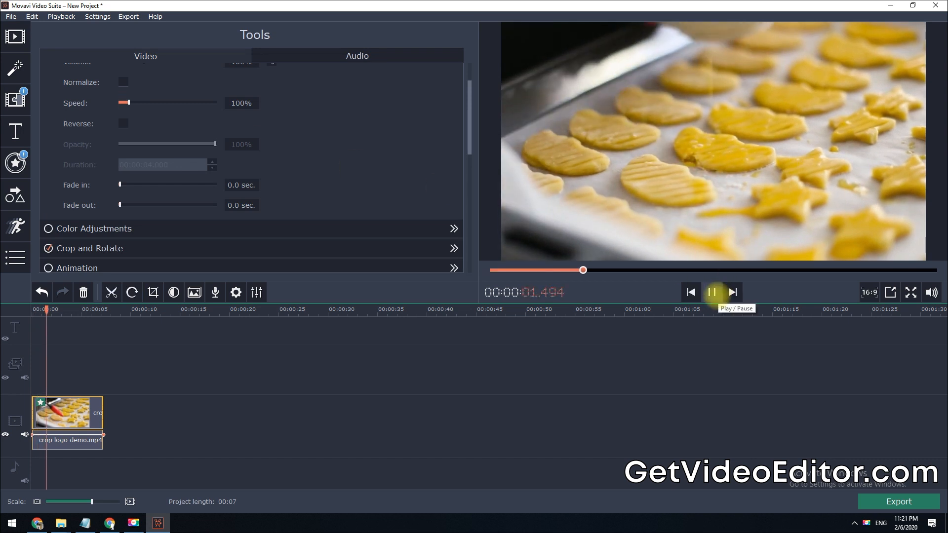
{"action": "left_click", "coordinate": [711, 293]}
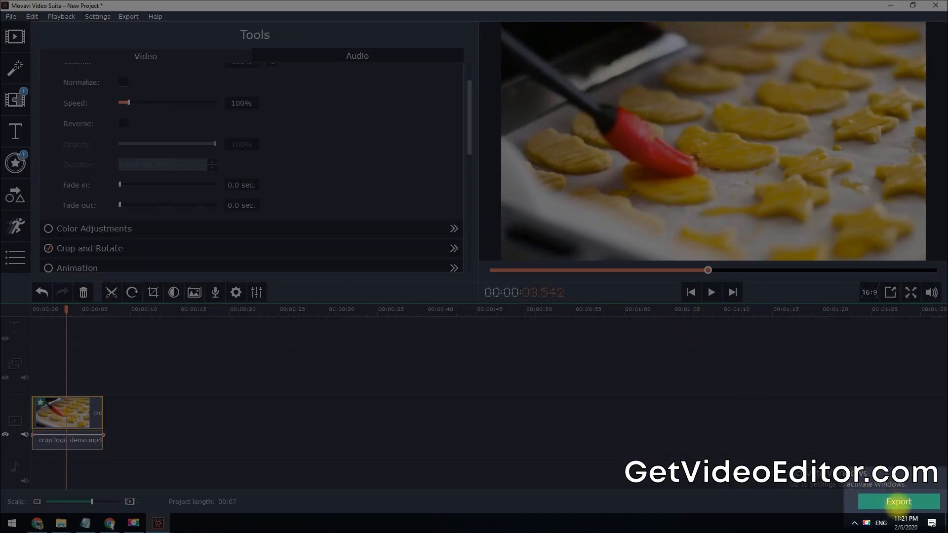
{"action": "mouse_move", "coordinate": [898, 502]}
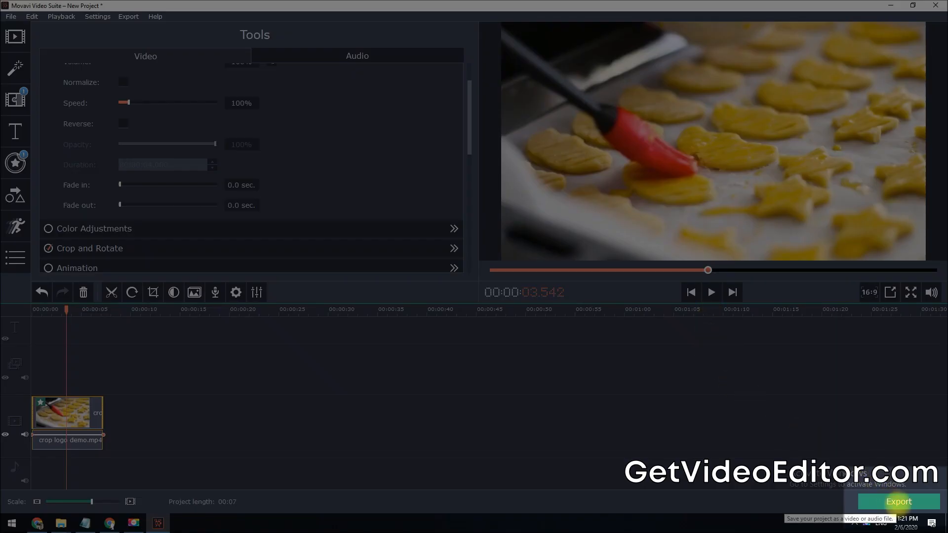
Export the cropped clip as a High-quality MP4 named 'My video'
{"action": "left_click", "coordinate": [898, 501]}
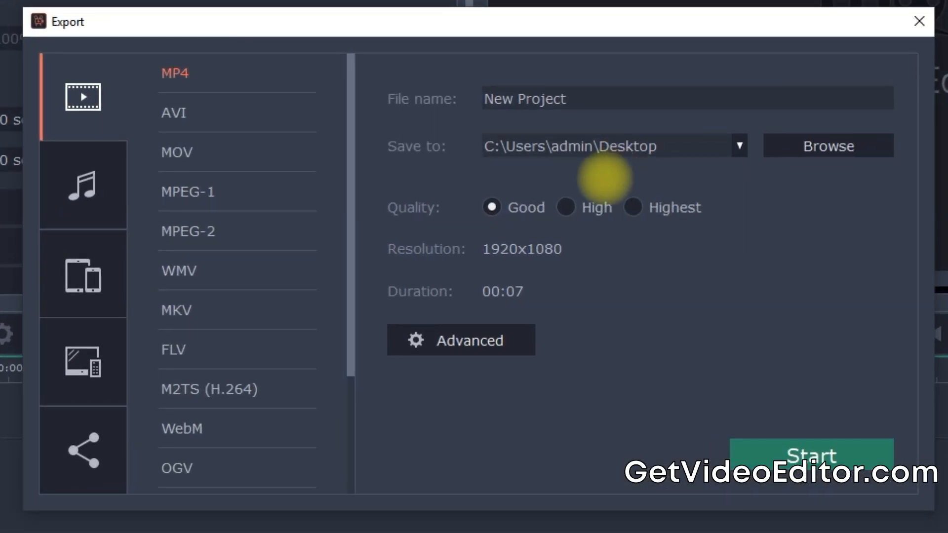
{"action": "left_click", "coordinate": [566, 207]}
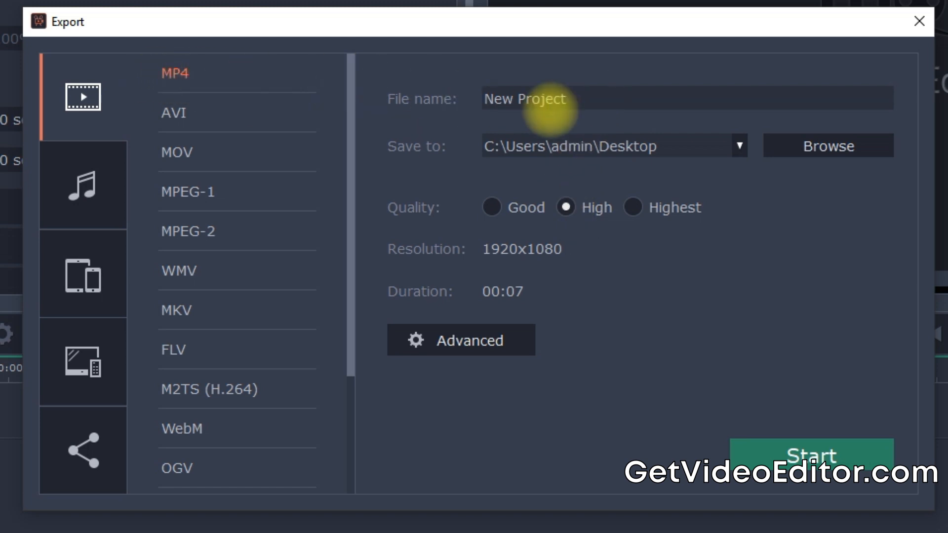
{"action": "type", "text": "M"}
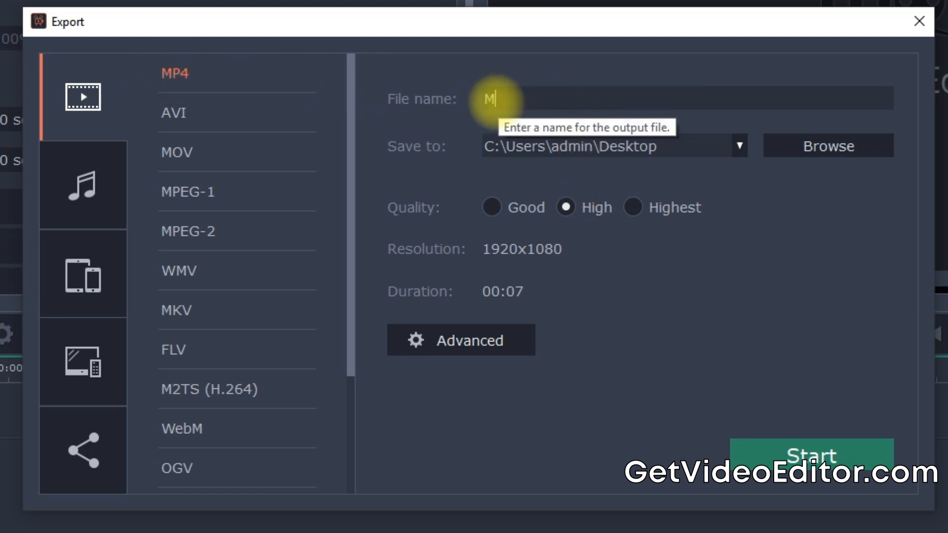
{"action": "type", "text": "y video"}
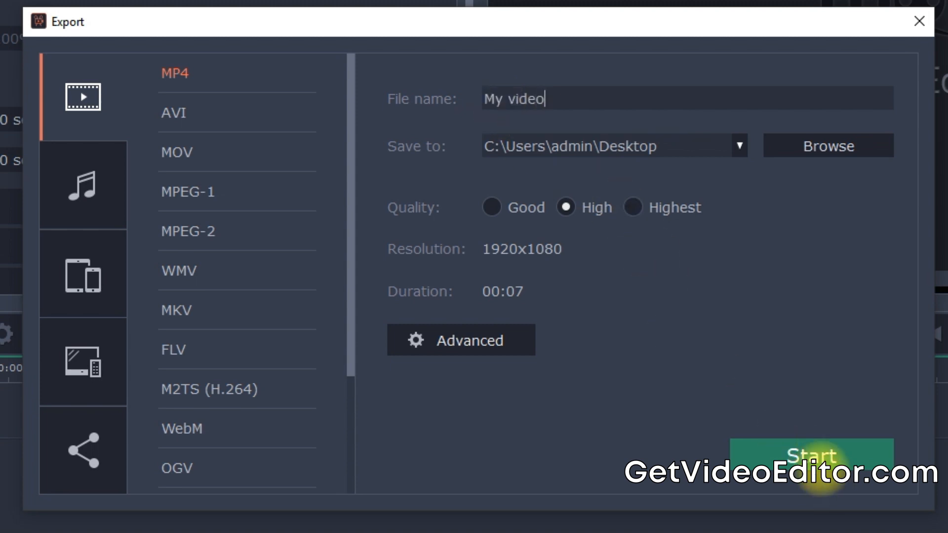
{"action": "left_click", "coordinate": [812, 454]}
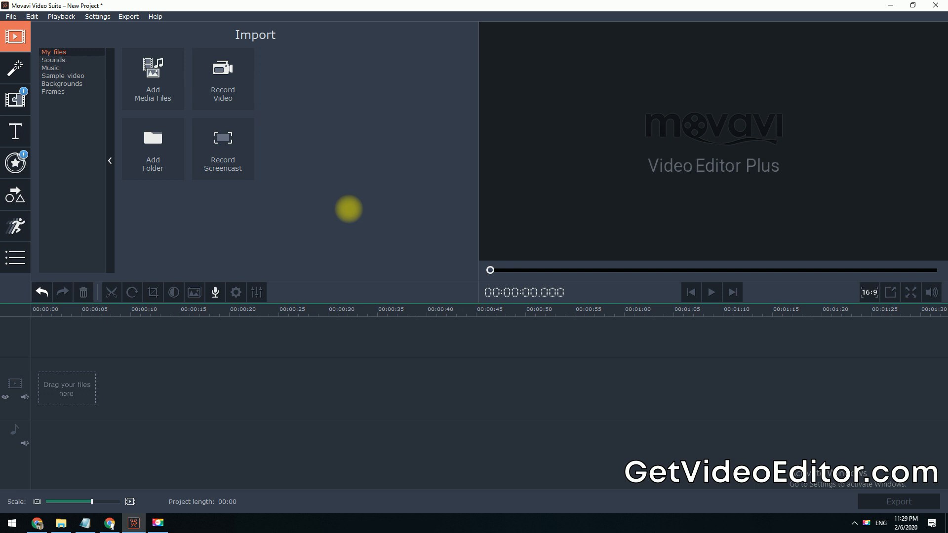
Import the 'replace logo demo' video into the empty project
{"action": "left_click", "coordinate": [152, 79]}
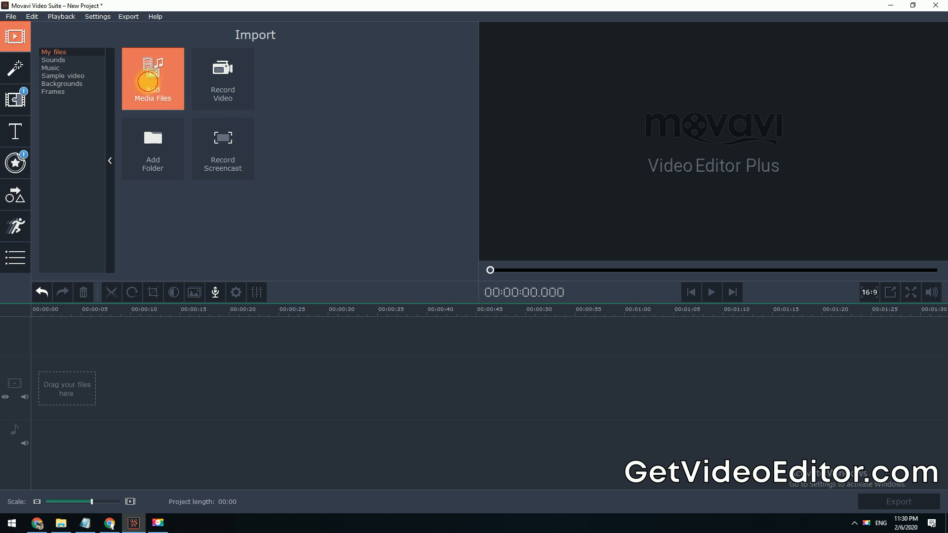
{"action": "left_click", "coordinate": [152, 79]}
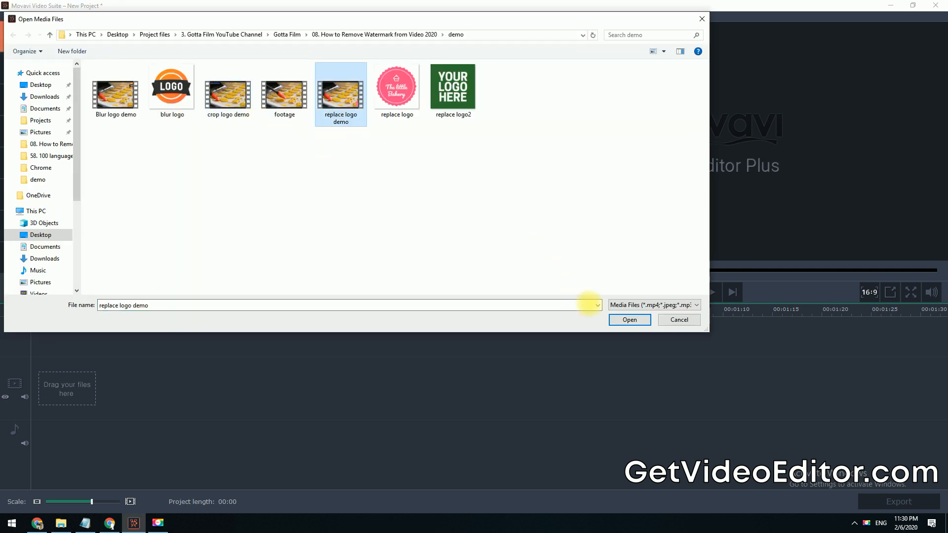
{"action": "left_click", "coordinate": [629, 320]}
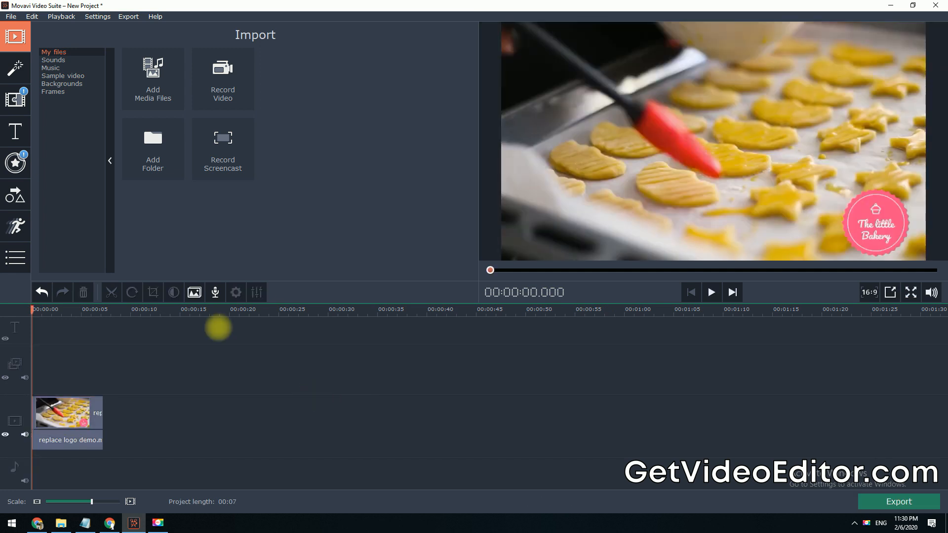
{"action": "left_click", "coordinate": [152, 79]}
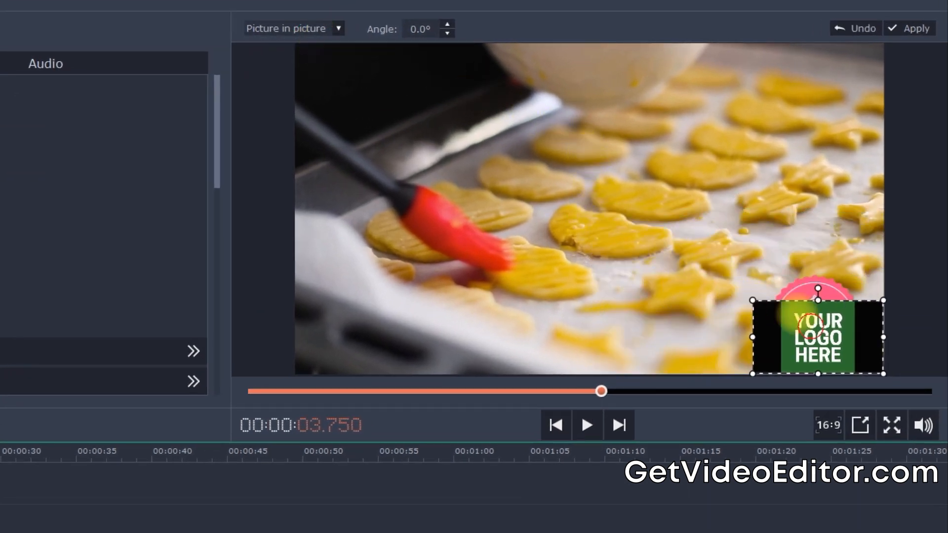
Move the YOUR LOGO HERE overlay so it fully covers the pink bakery logo
{"action": "left_click_drag", "start_coordinate": [819, 337], "coordinate": [809, 309]}
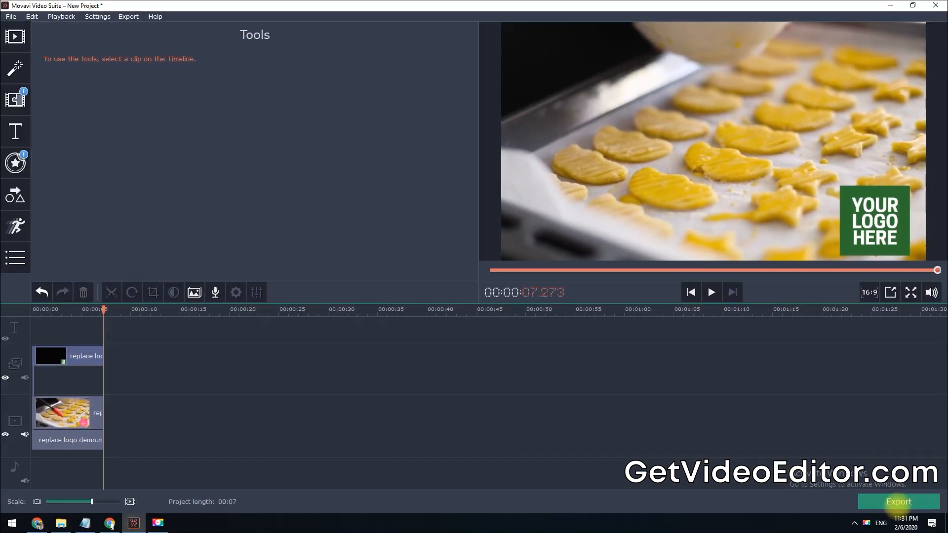
Export the logo-replaced clip as an MP4 named 'My video2'
{"action": "left_click", "coordinate": [898, 502]}
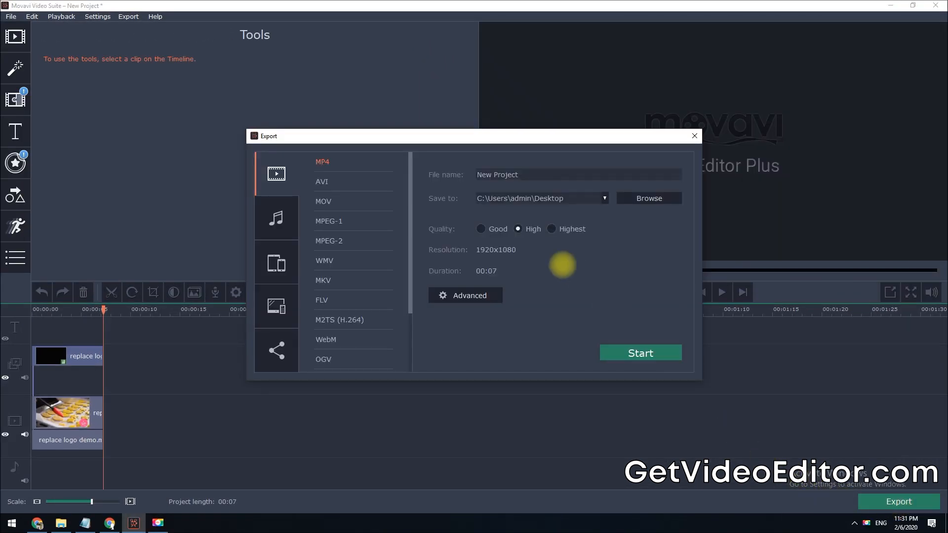
{"action": "type", "text": "My video2"}
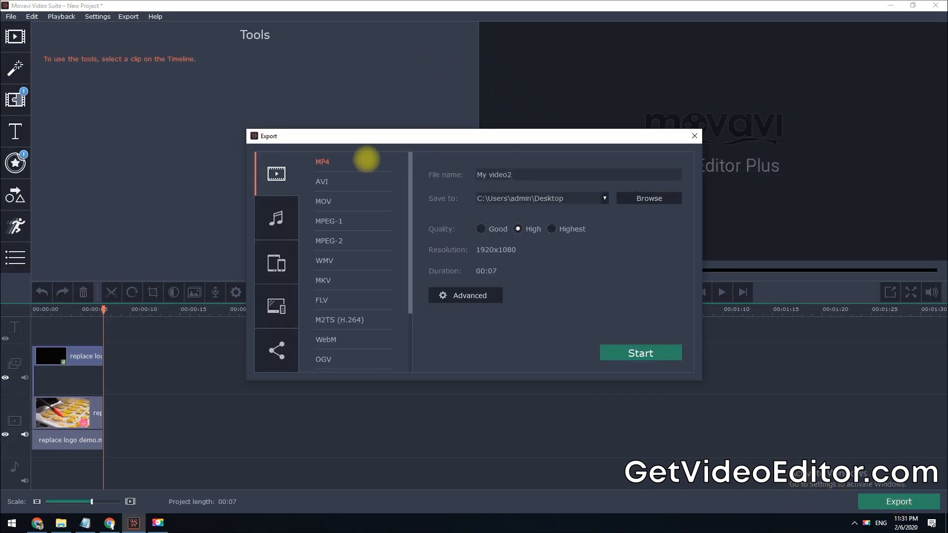
{"action": "left_click", "coordinate": [640, 354]}
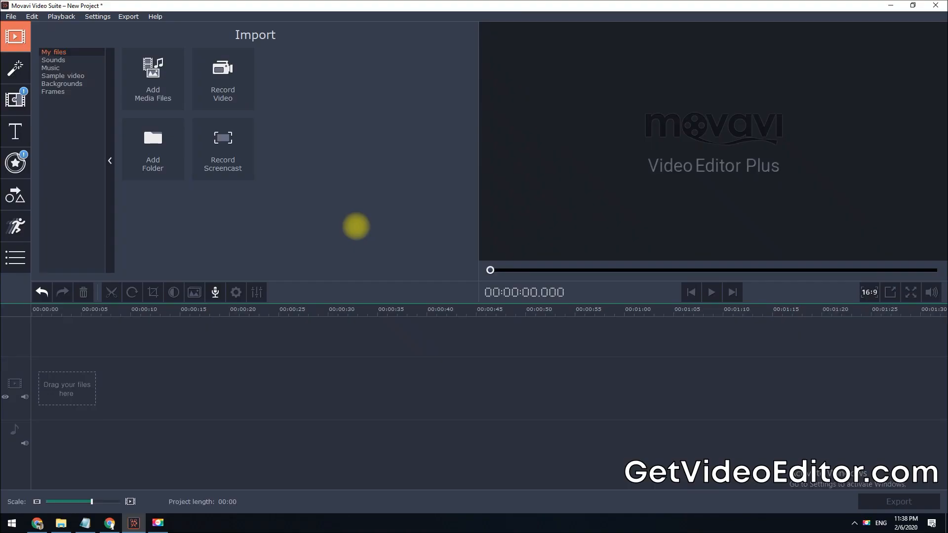
Import the 'Blur logo demo' video onto the timeline of the new project
{"action": "left_click", "coordinate": [152, 80]}
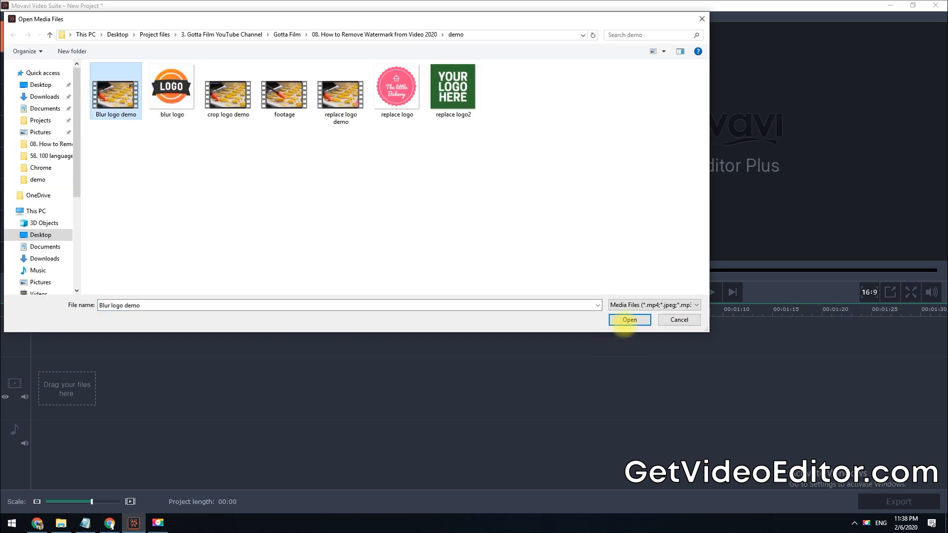
{"action": "left_click", "coordinate": [630, 319]}
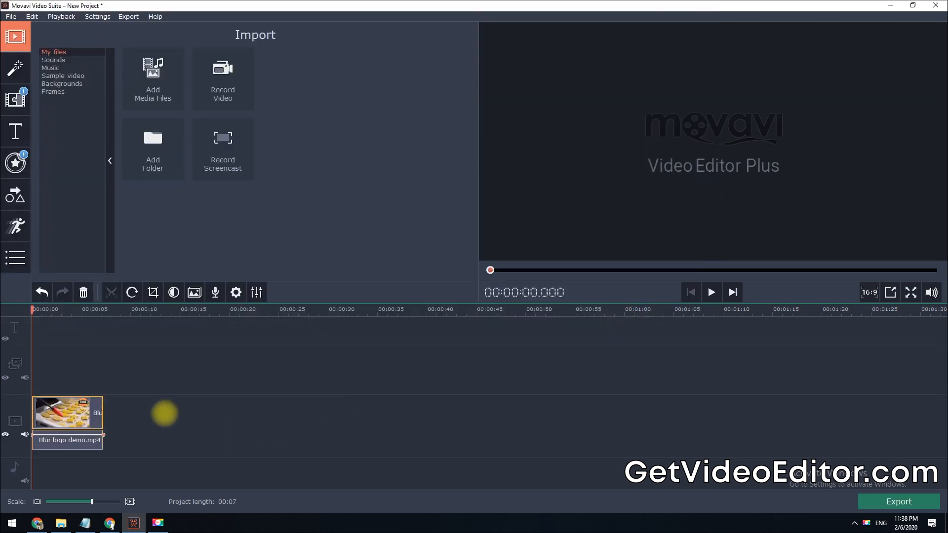
{"action": "left_click", "coordinate": [15, 261]}
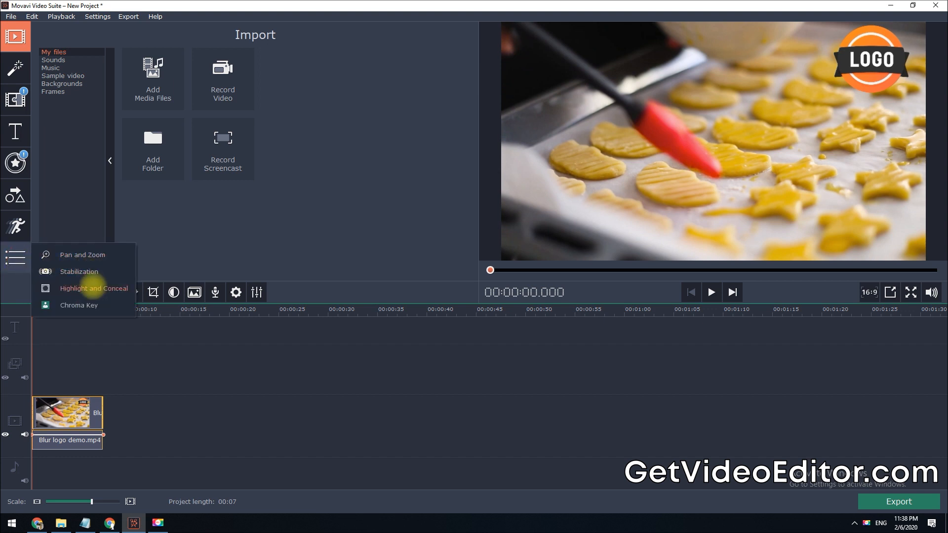
Place Conceal masks over the top-right LOGO with raised feathering and apply them
{"action": "left_click", "coordinate": [93, 288]}
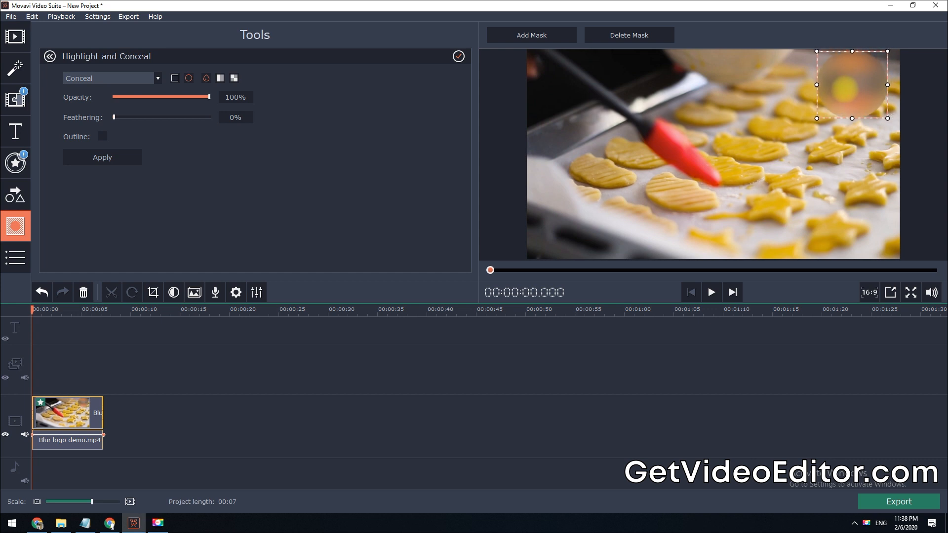
{"action": "left_click_drag", "start_coordinate": [113, 117], "coordinate": [151, 116]}
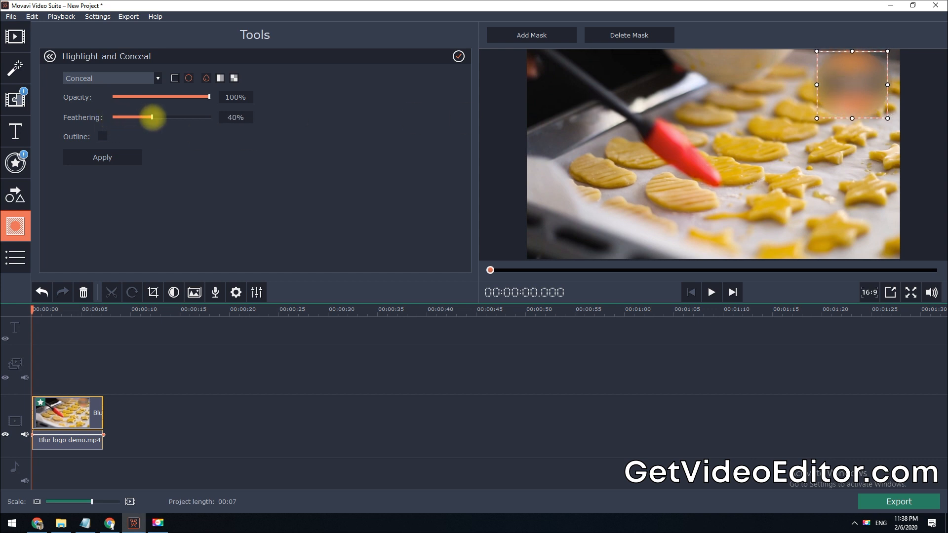
{"action": "left_click_drag", "start_coordinate": [151, 117], "coordinate": [169, 116]}
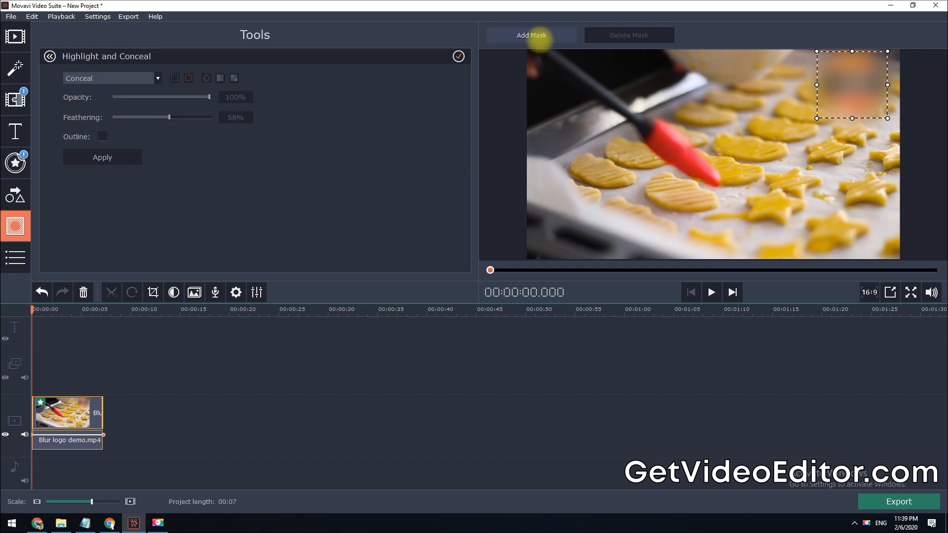
{"action": "left_click", "coordinate": [531, 36]}
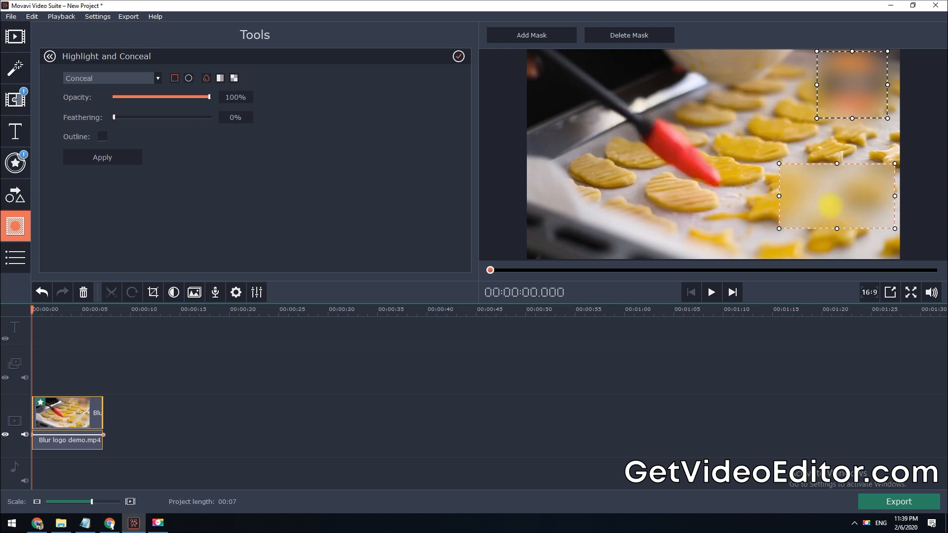
{"action": "left_click_drag", "start_coordinate": [114, 118], "coordinate": [169, 118]}
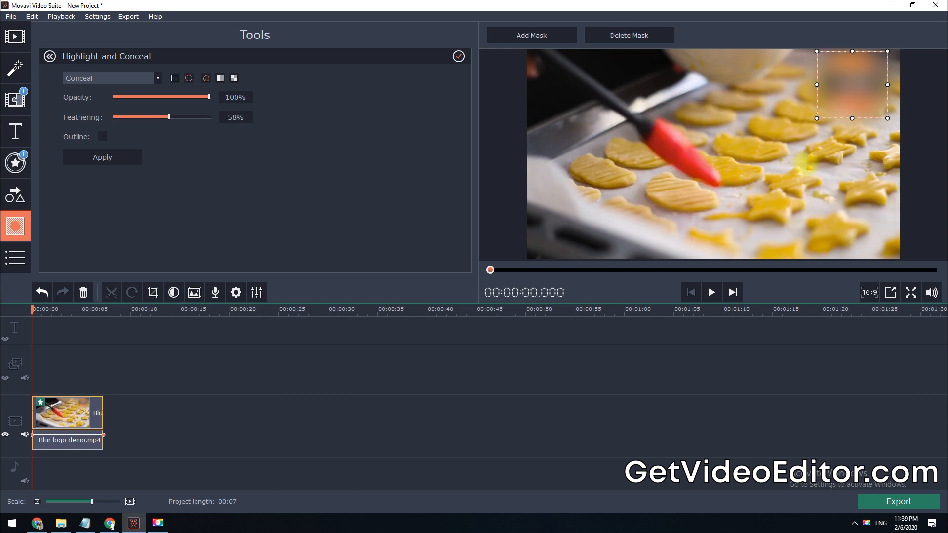
{"action": "left_click", "coordinate": [711, 293]}
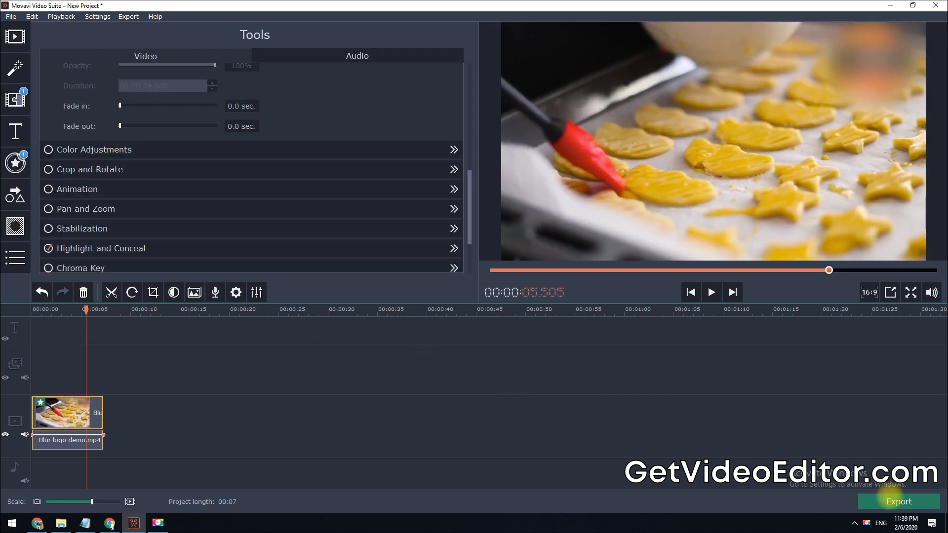
Export the blurred-logo clip as an MP4 named 'My video3'
{"action": "left_click", "coordinate": [898, 502]}
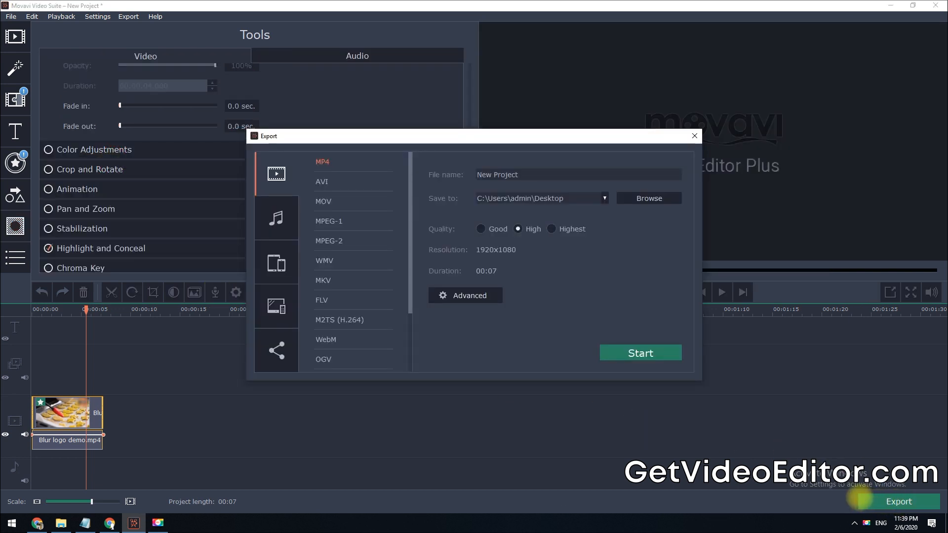
{"action": "type", "text": "My video"}
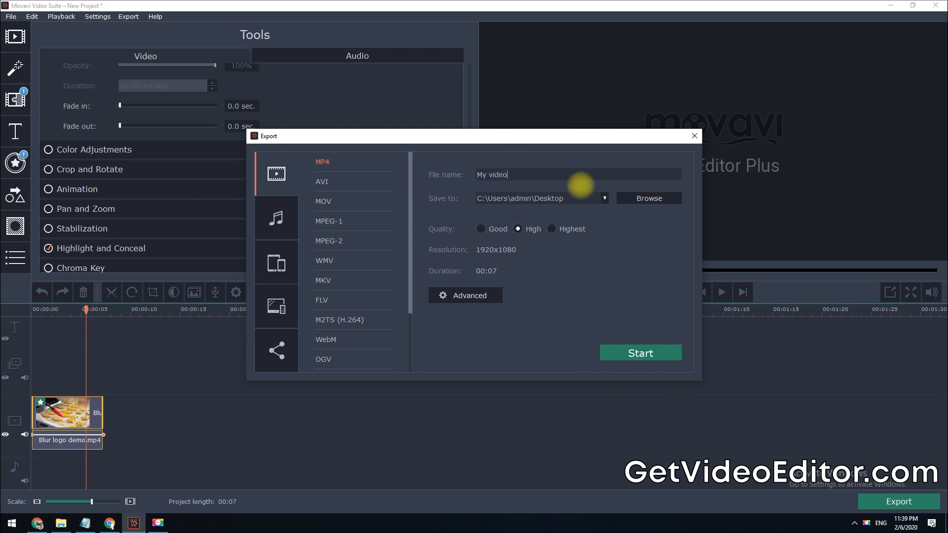
{"action": "left_click", "coordinate": [639, 353]}
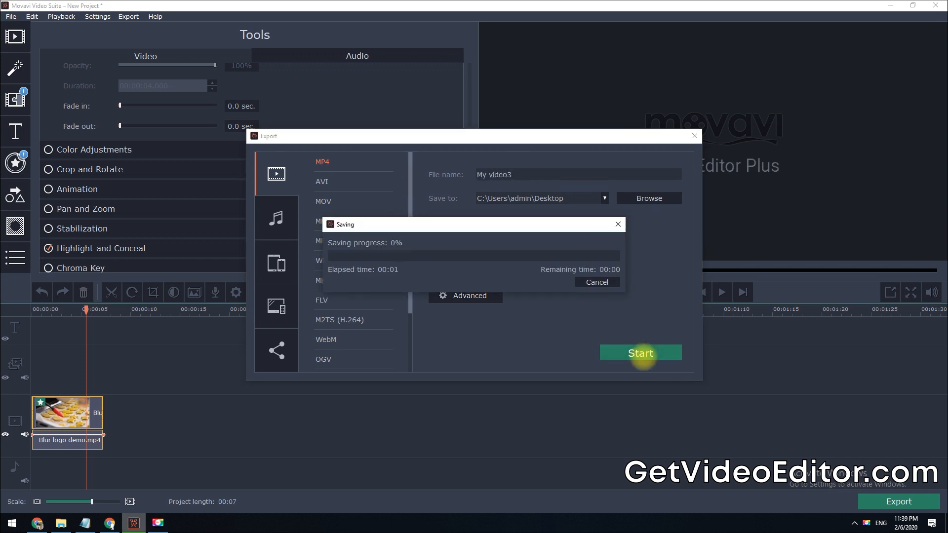